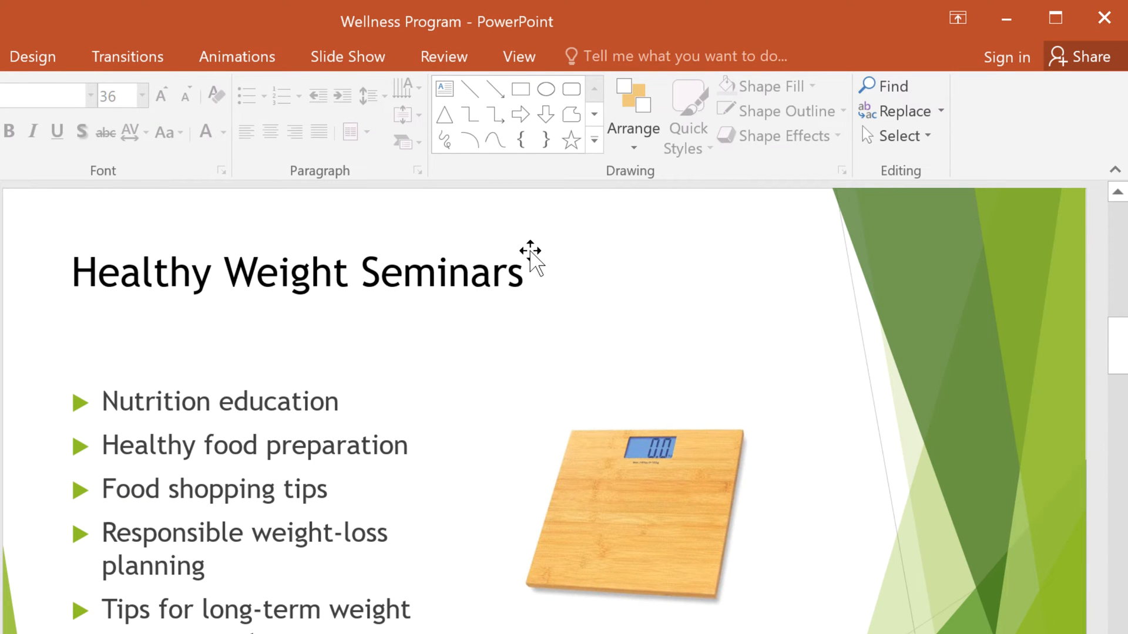
- Select the 'Healthy Weight Seminars' title and start the Font Color eyedropper
click(288, 272)
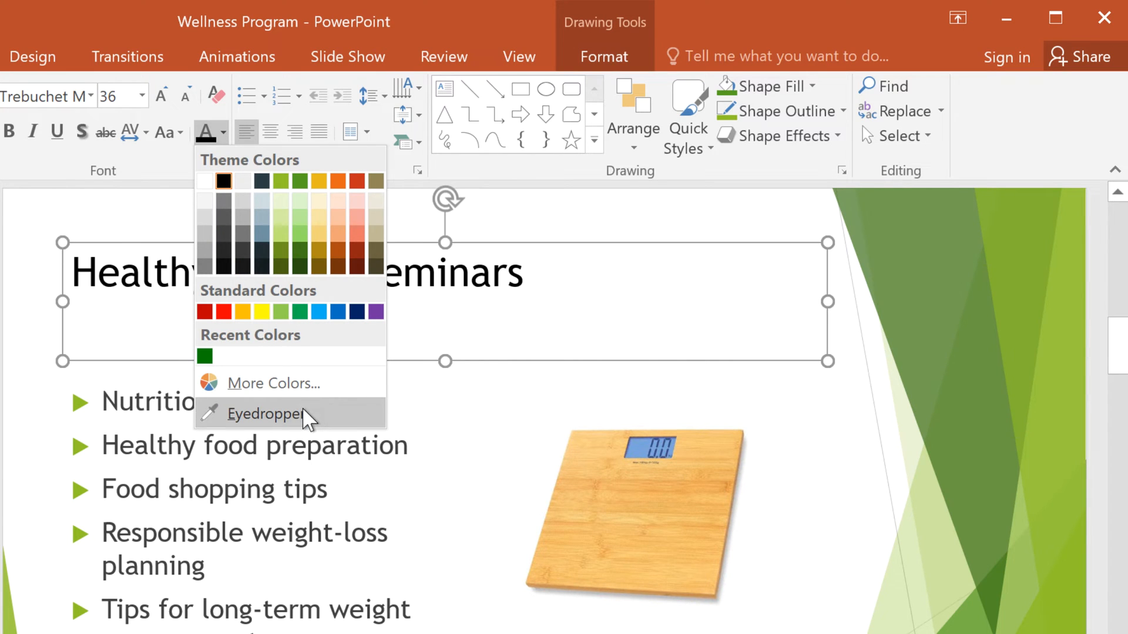
click(266, 413)
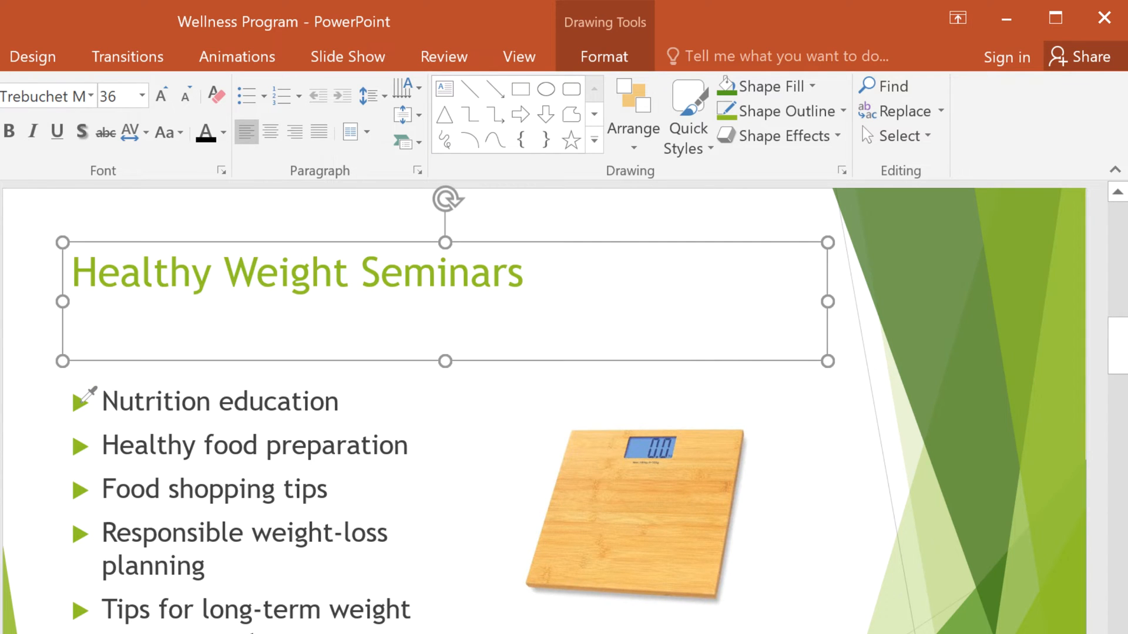
mouse_move(96, 373)
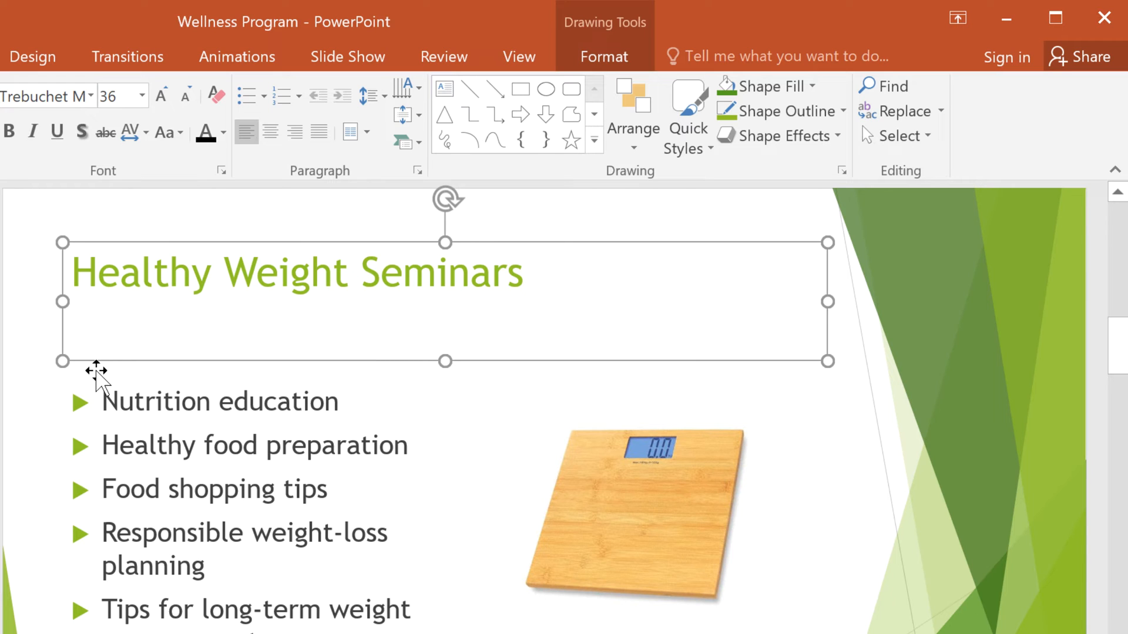
- Confirm the sampled arrow green now appears under Recent Colors in Font Color
click(226, 135)
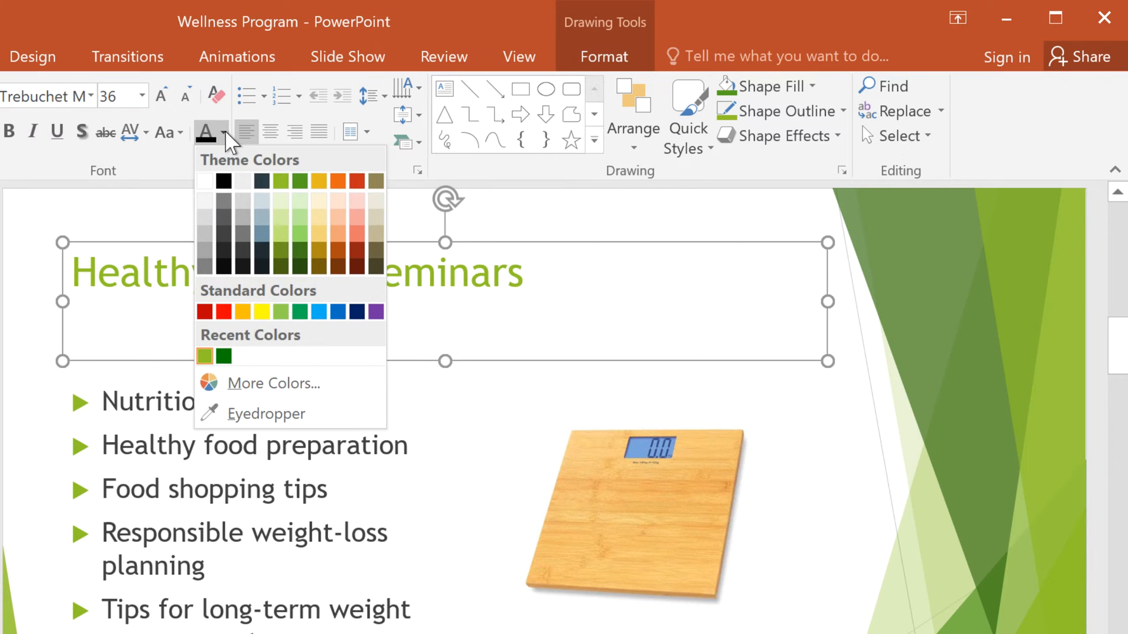